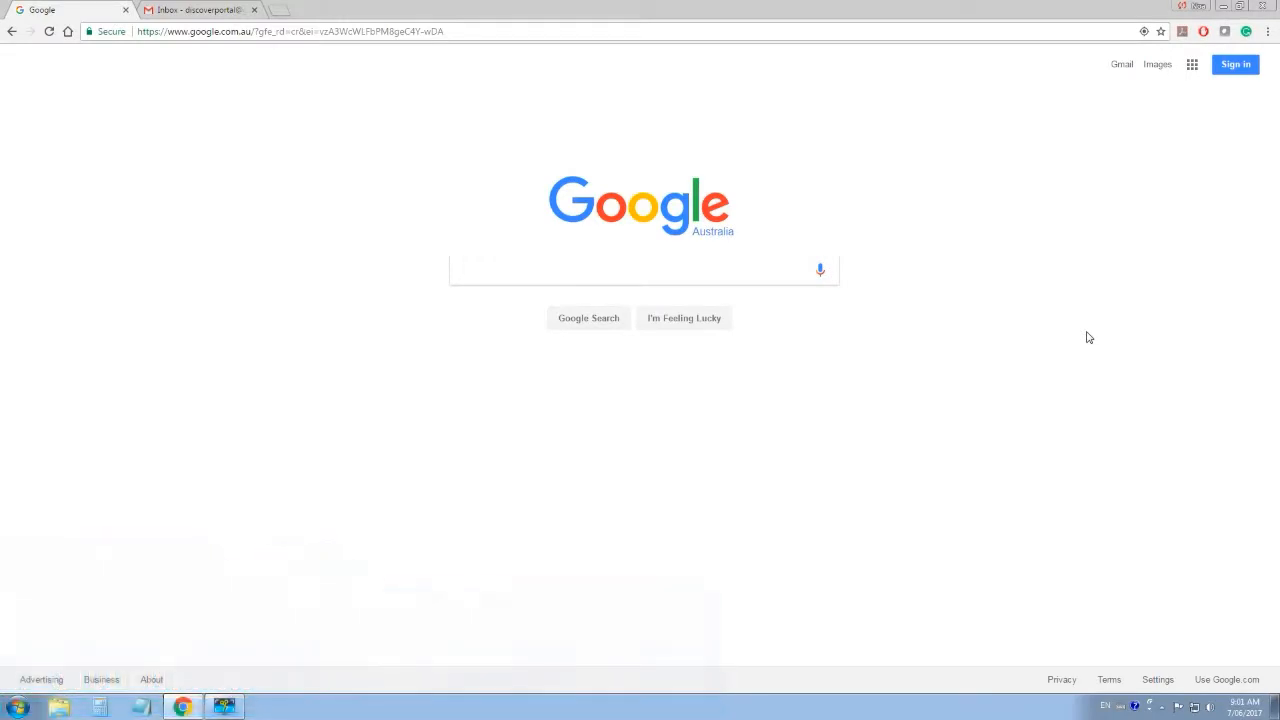
mouse_move(990, 334)
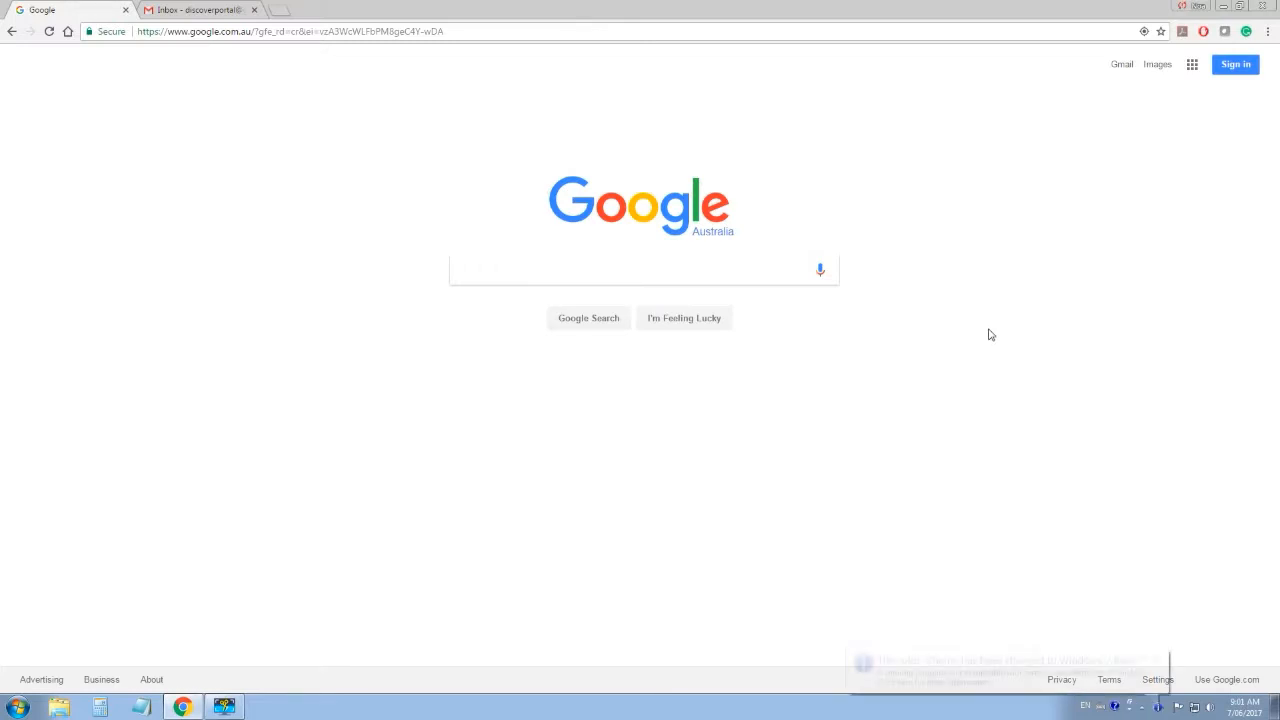
mouse_move(636, 162)
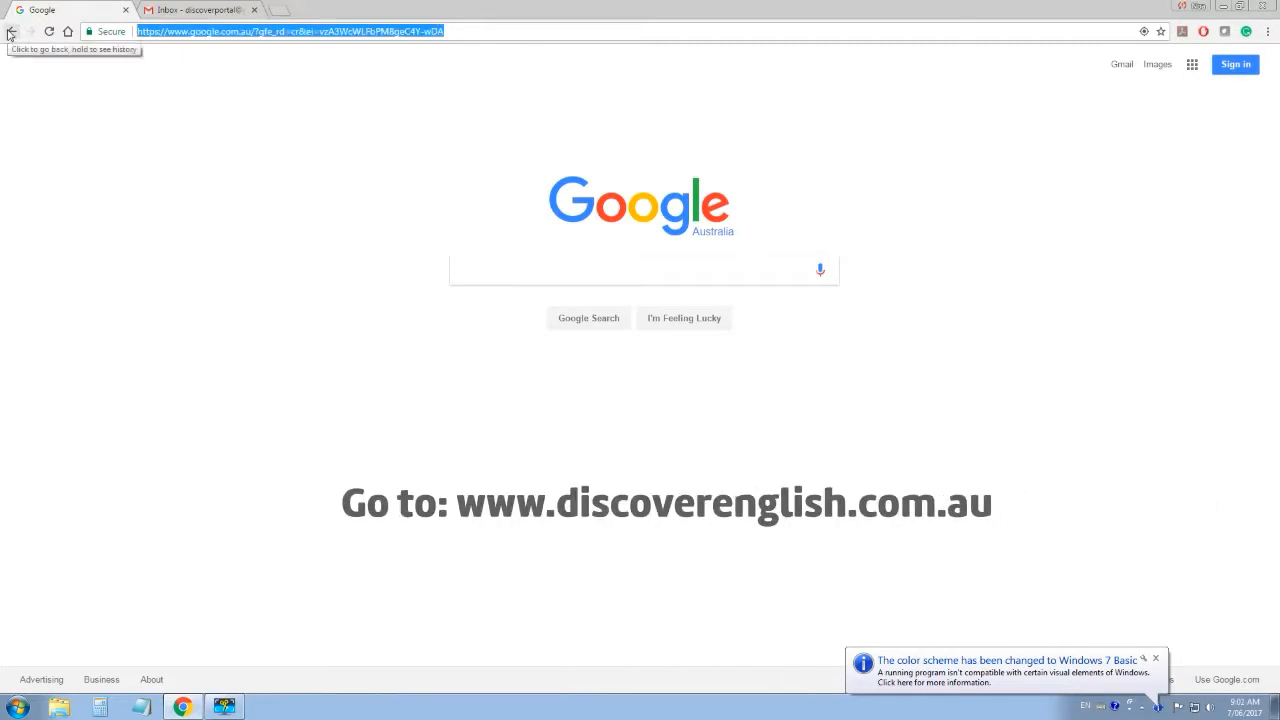
type("www.discoverenglish.com.au")
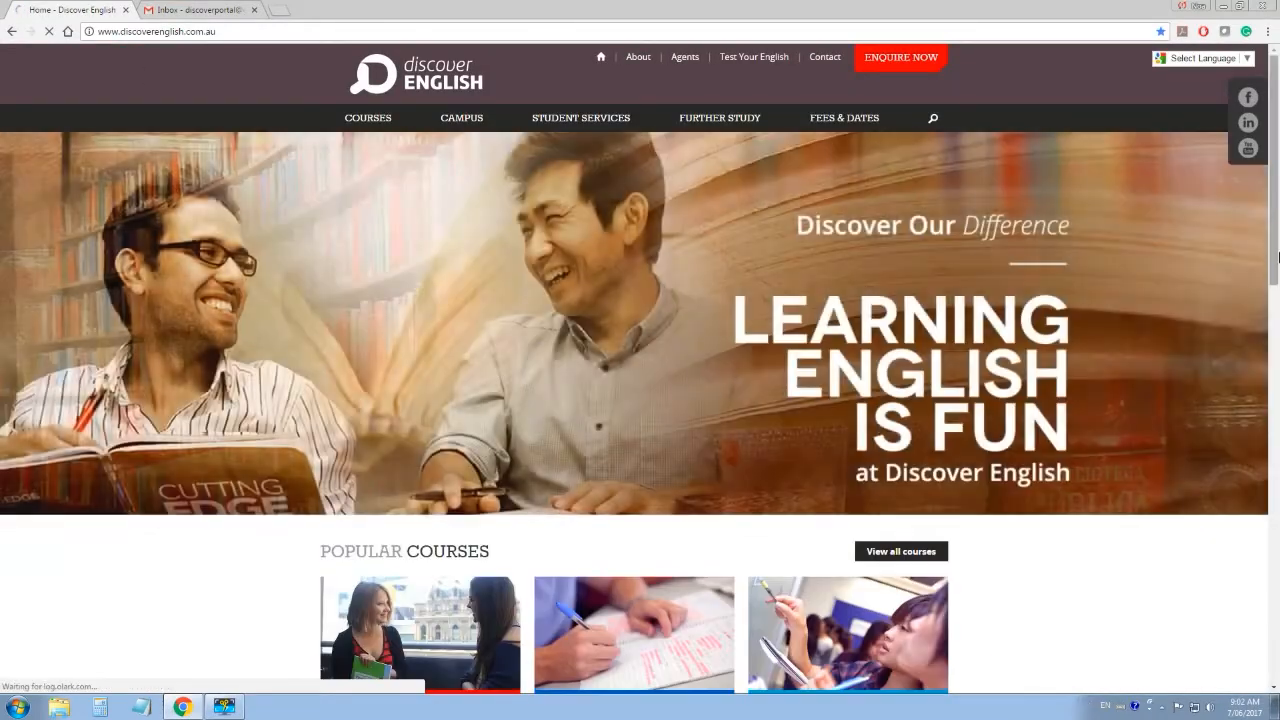
scroll("down", 3)
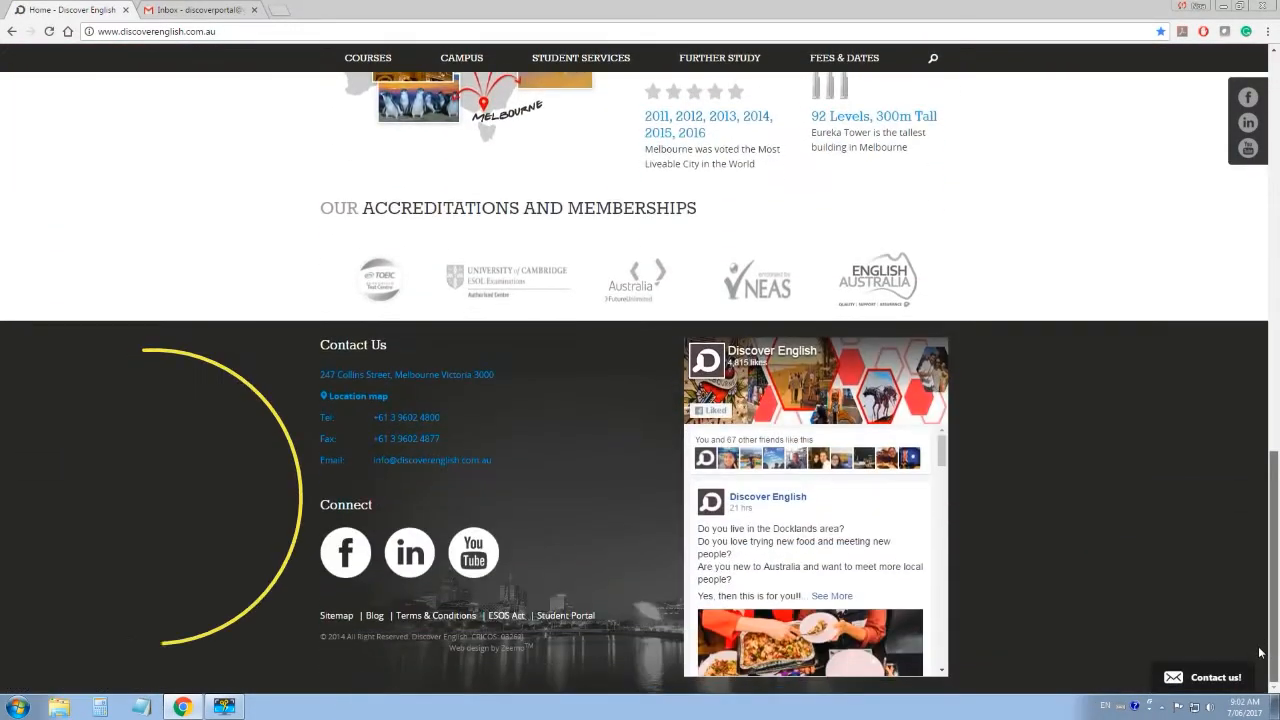
mouse_move(566, 616)
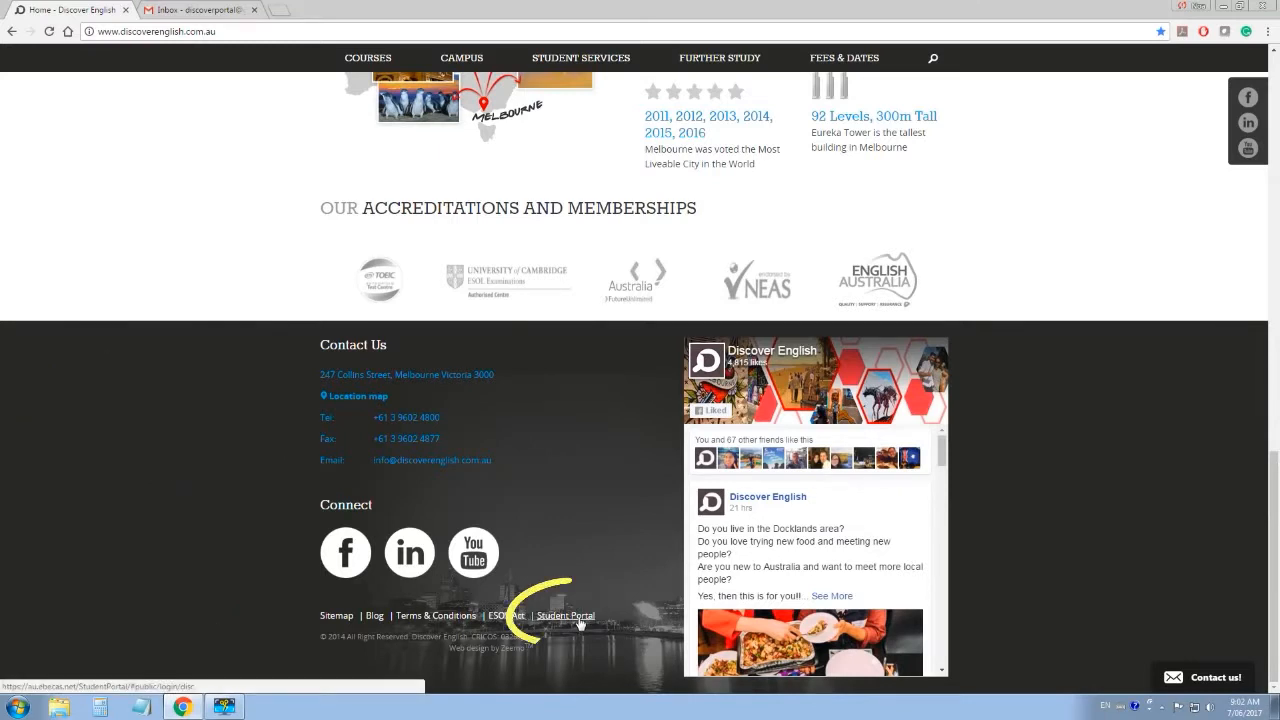
left_click(564, 616)
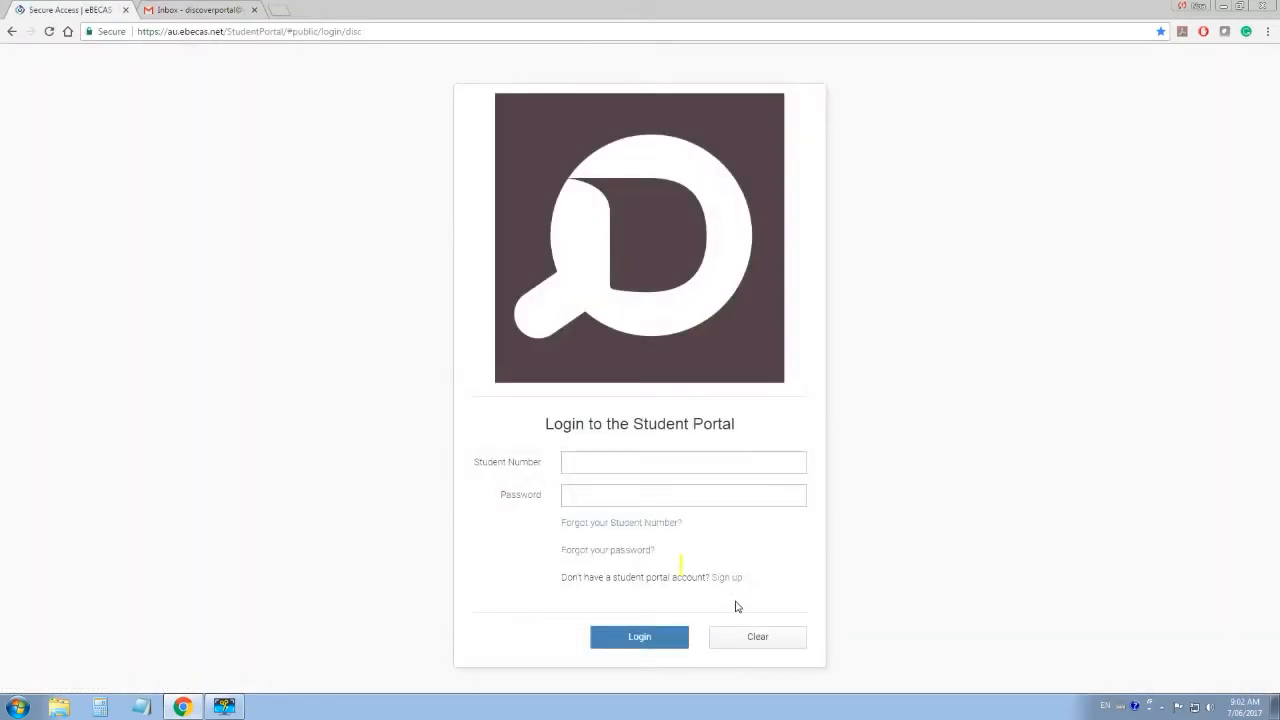
- Start a sign-up with student number 7644 and the email address entered
left_click(728, 576)
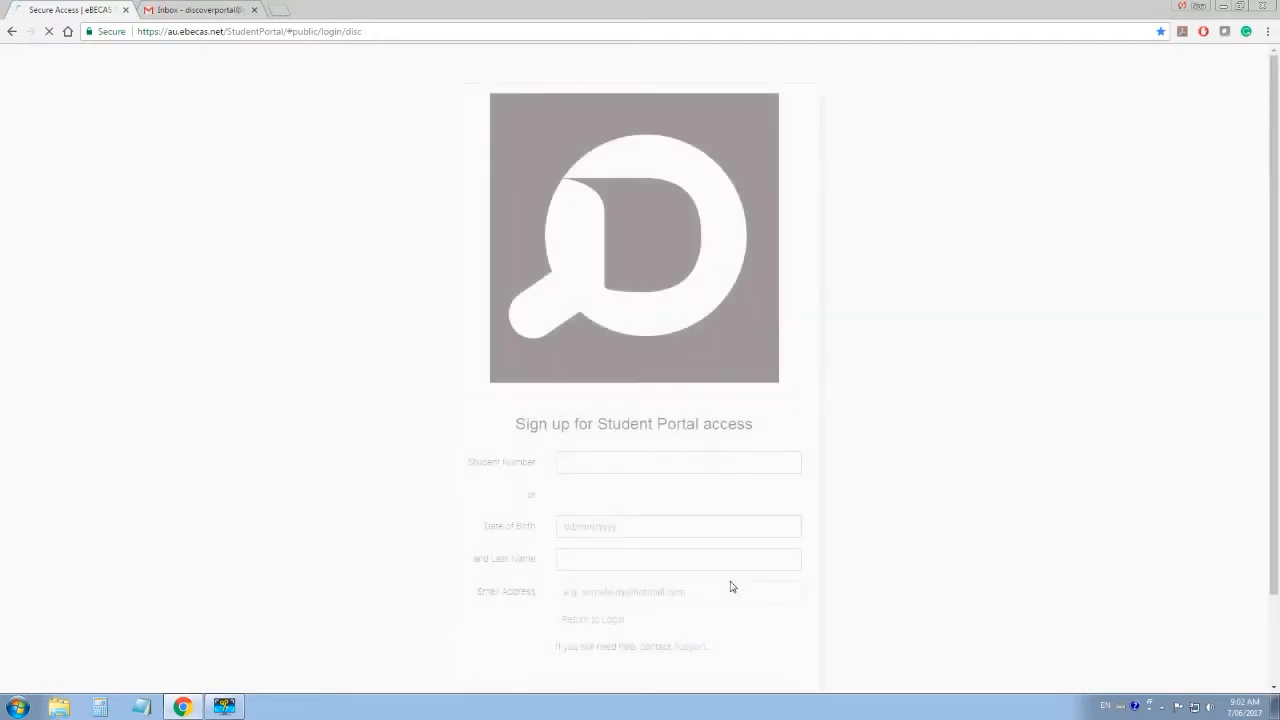
left_click(678, 462)
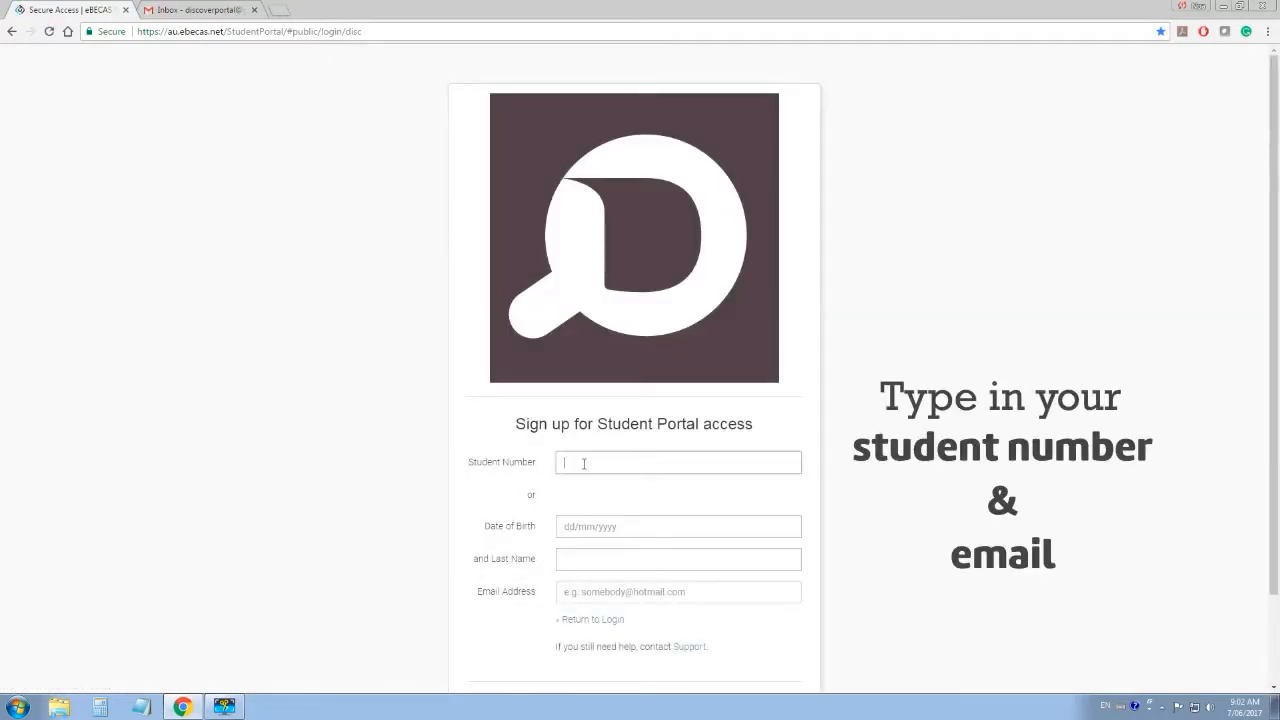
type("7644")
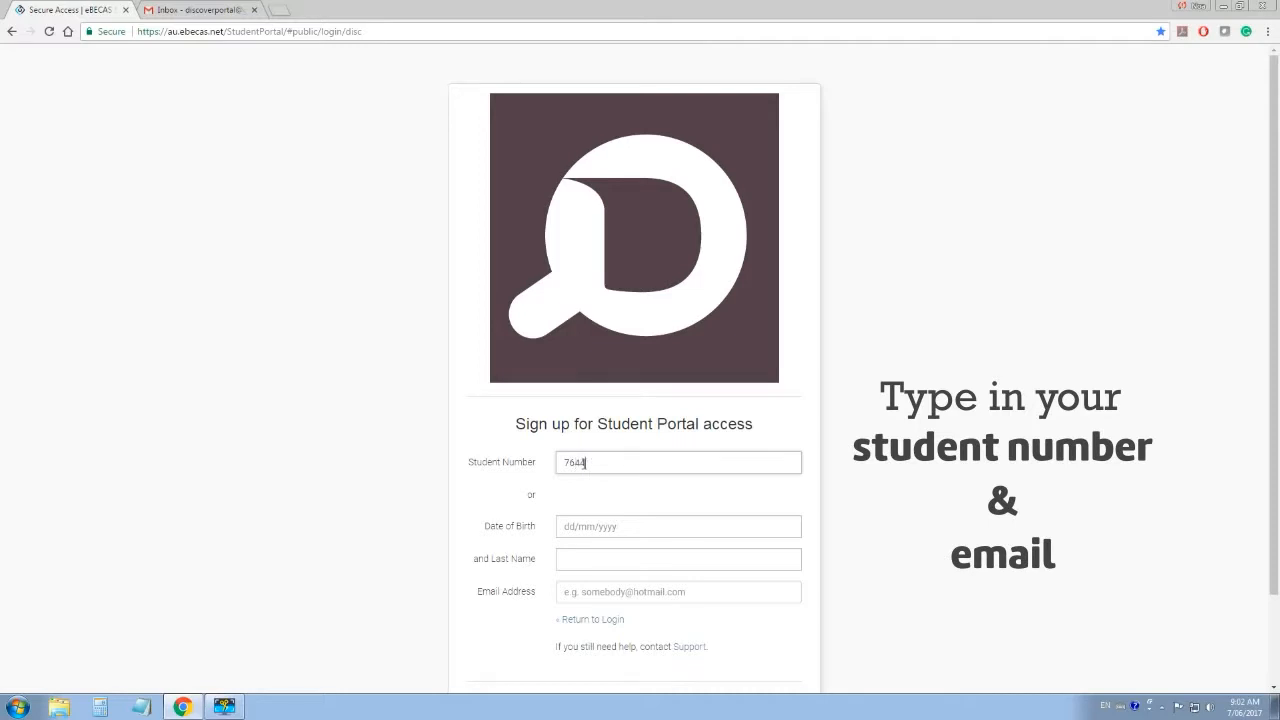
left_click(678, 592)
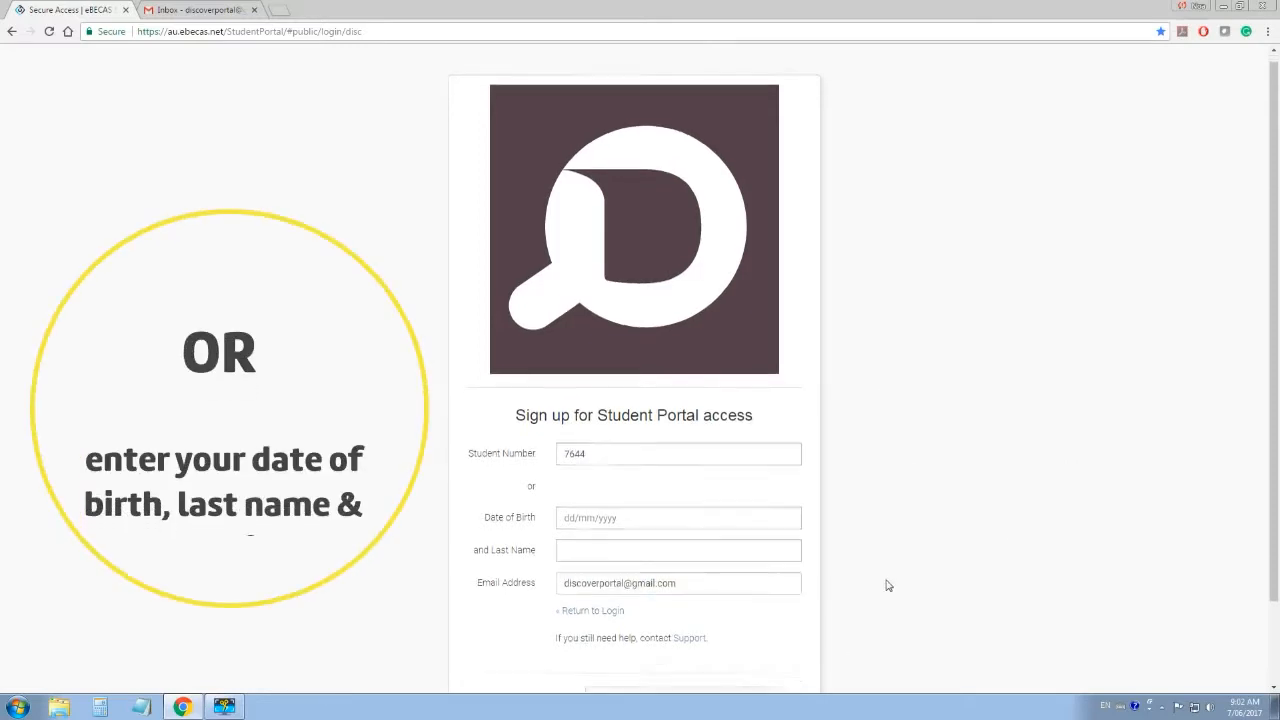
scroll("down", 3)
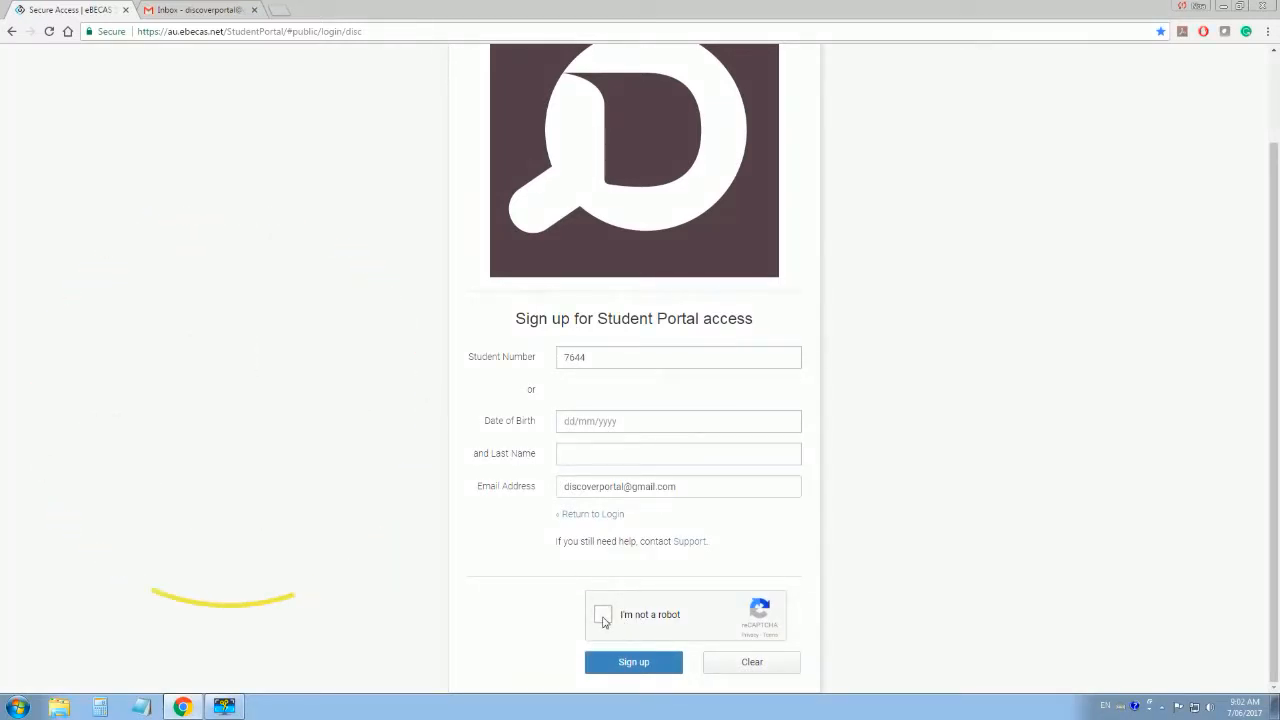
- Complete the 'I'm not a robot' check by selecting the street-sign squares and verifying
left_click(604, 616)
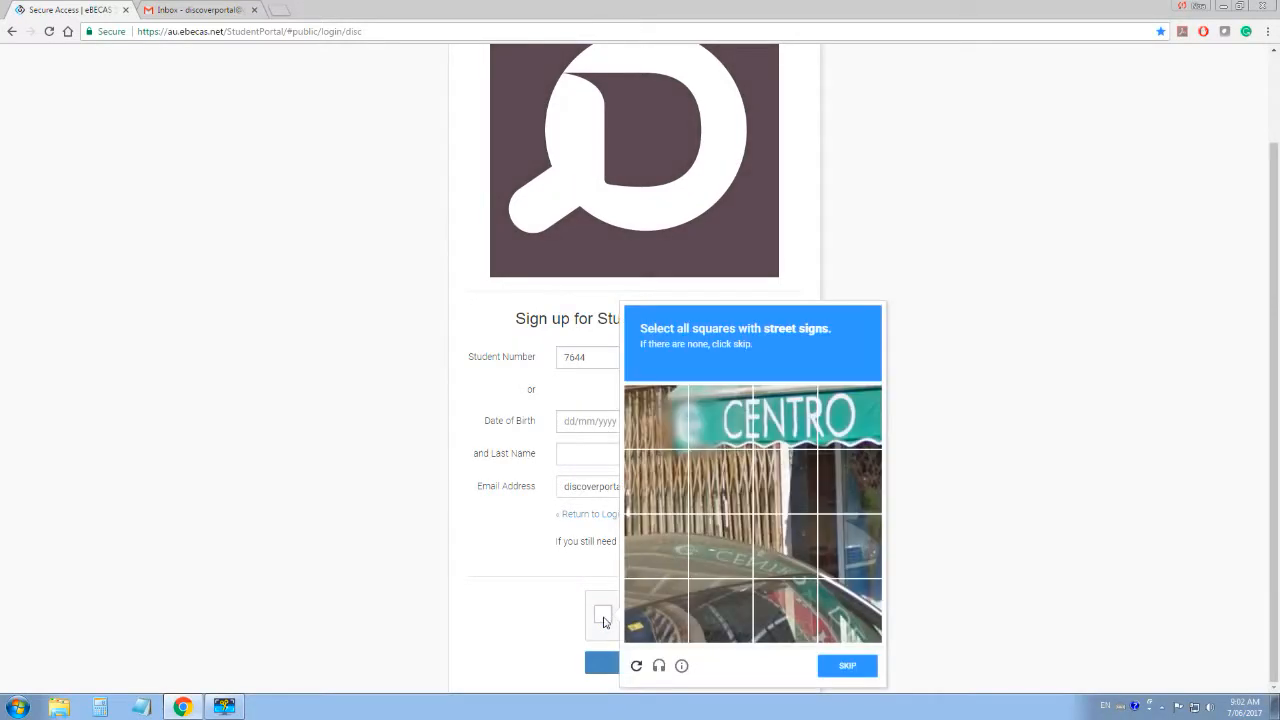
left_click(688, 414)
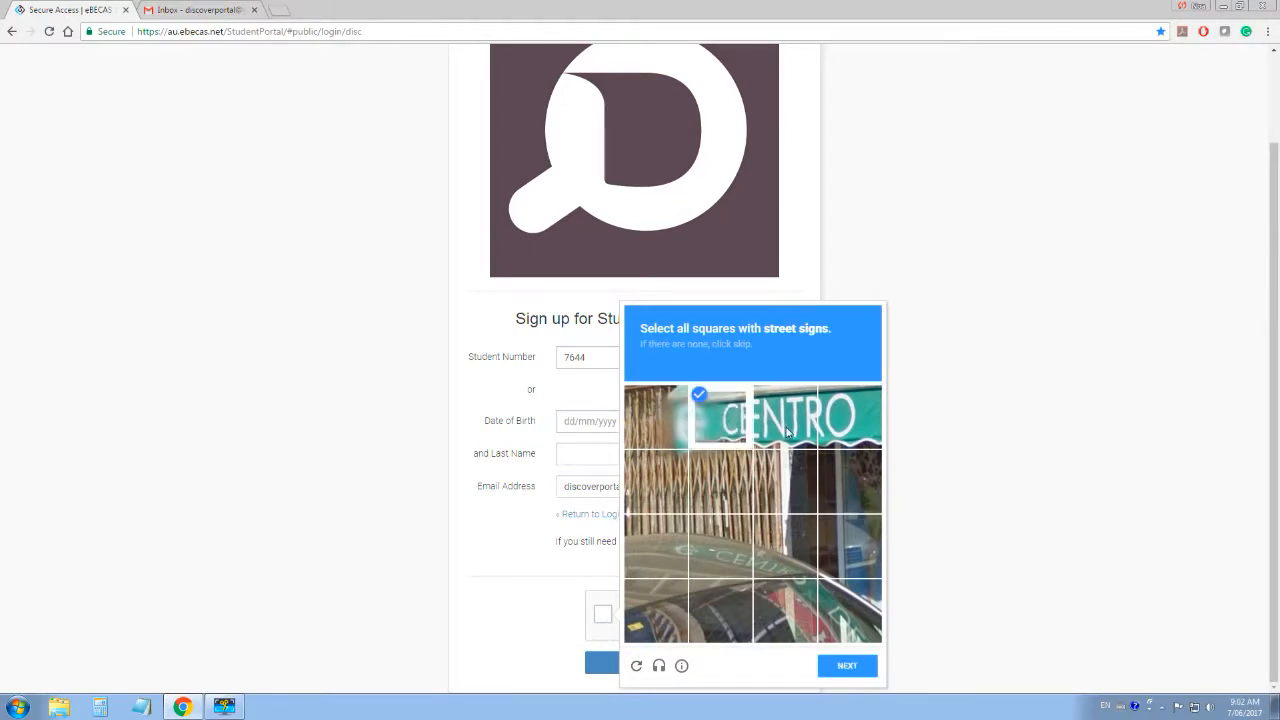
left_click(720, 544)
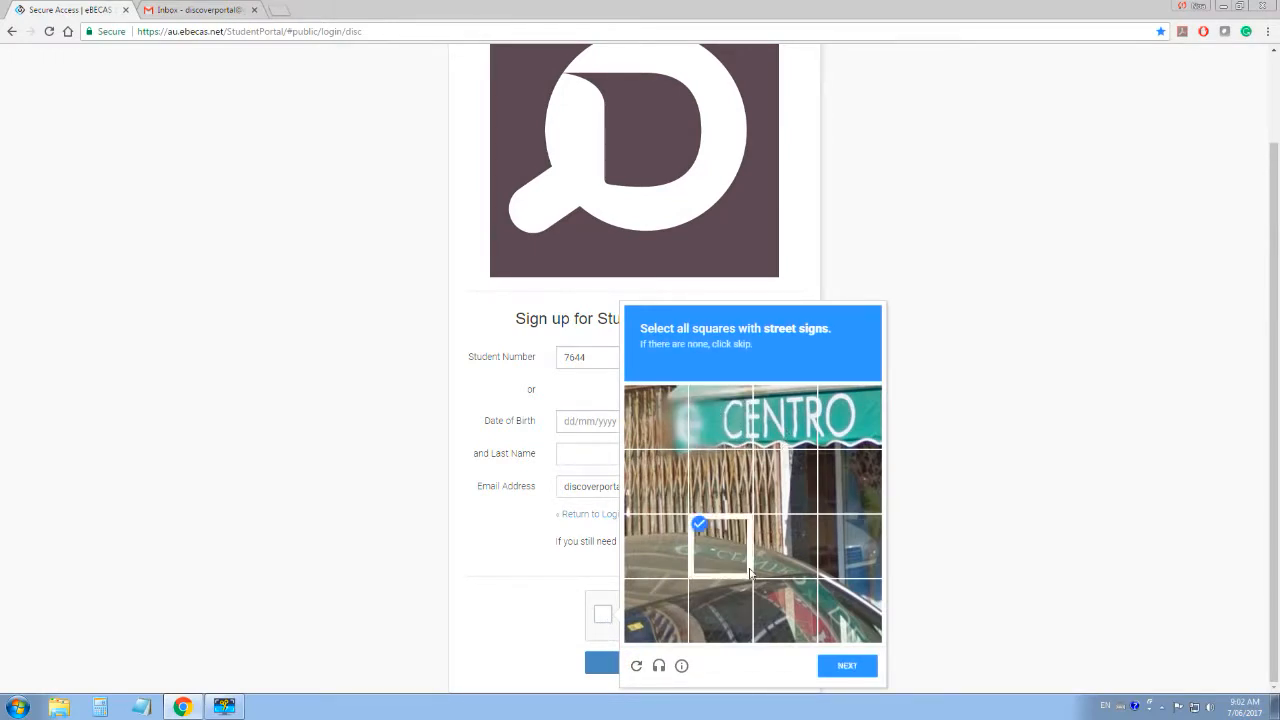
left_click(784, 544)
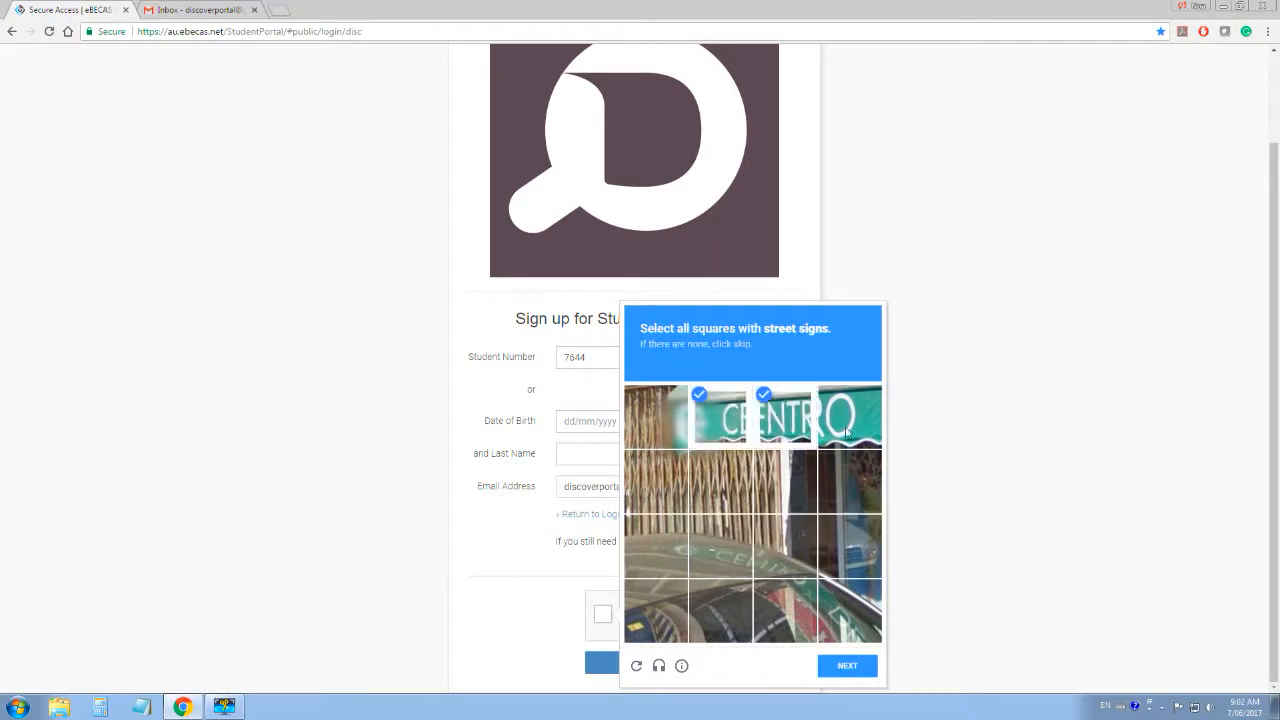
left_click(846, 664)
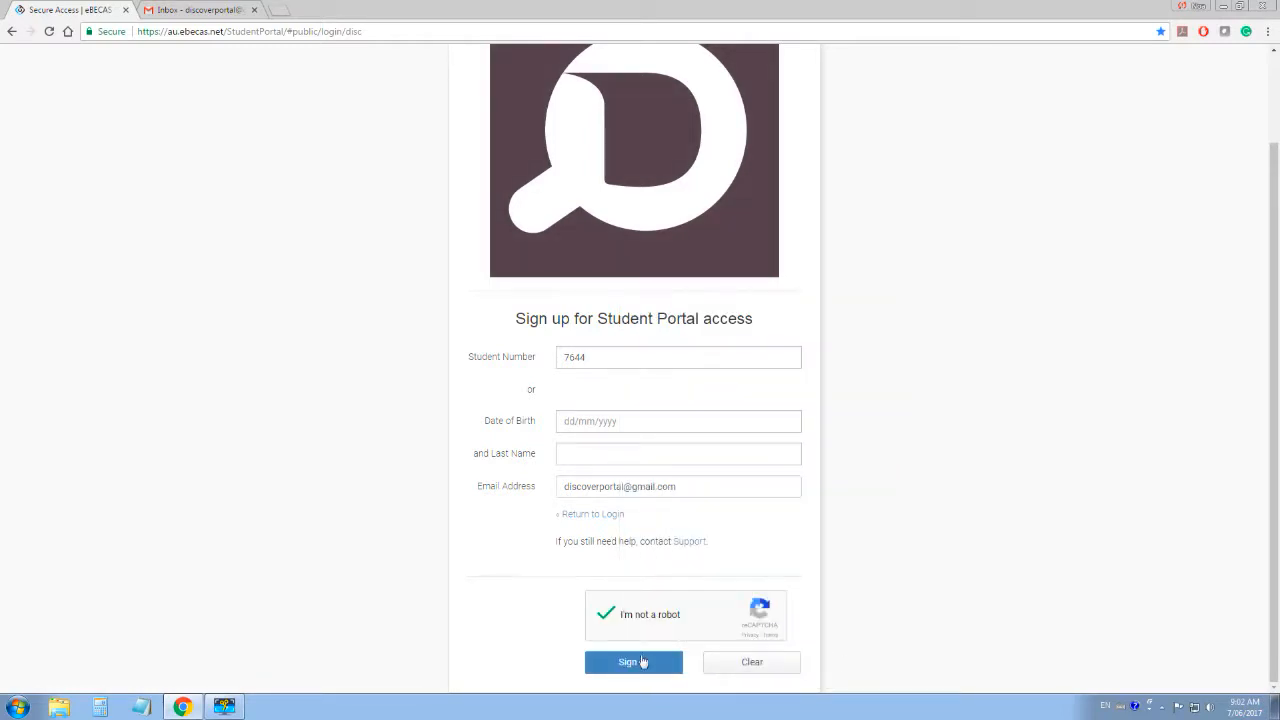
- Submit the sign-up so the login page reports login details were emailed
left_click(632, 660)
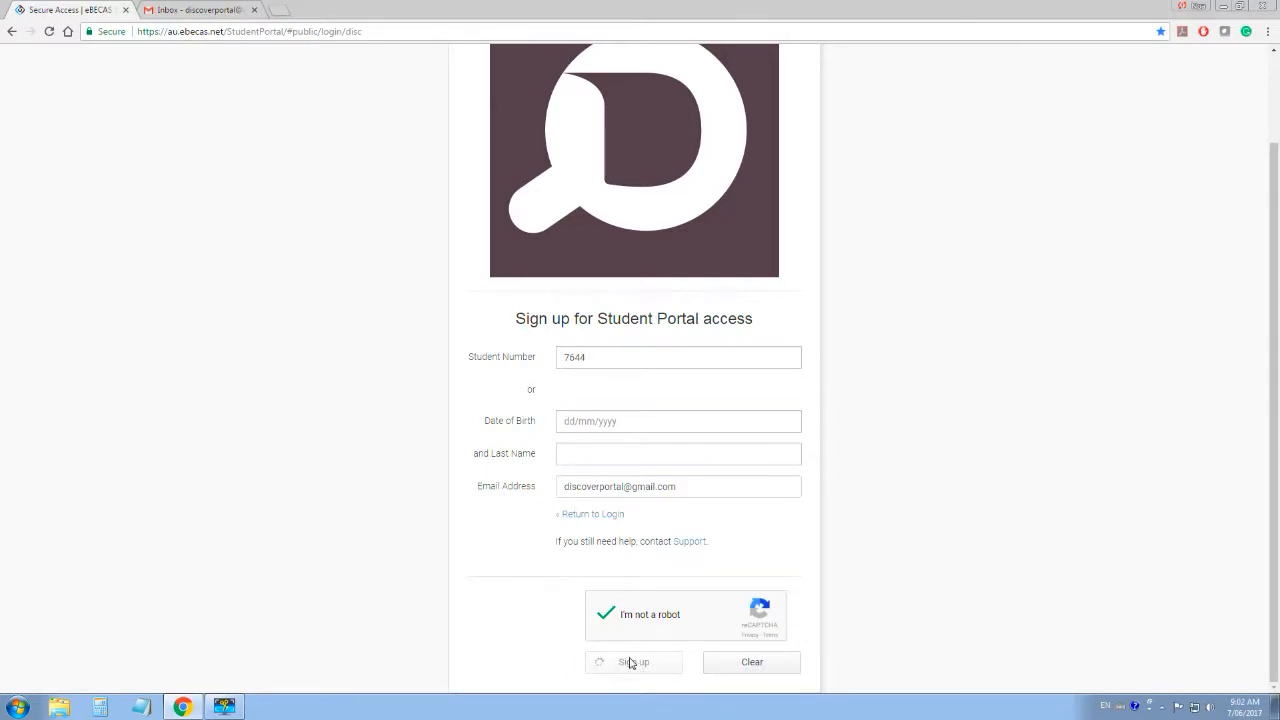
left_click(632, 662)
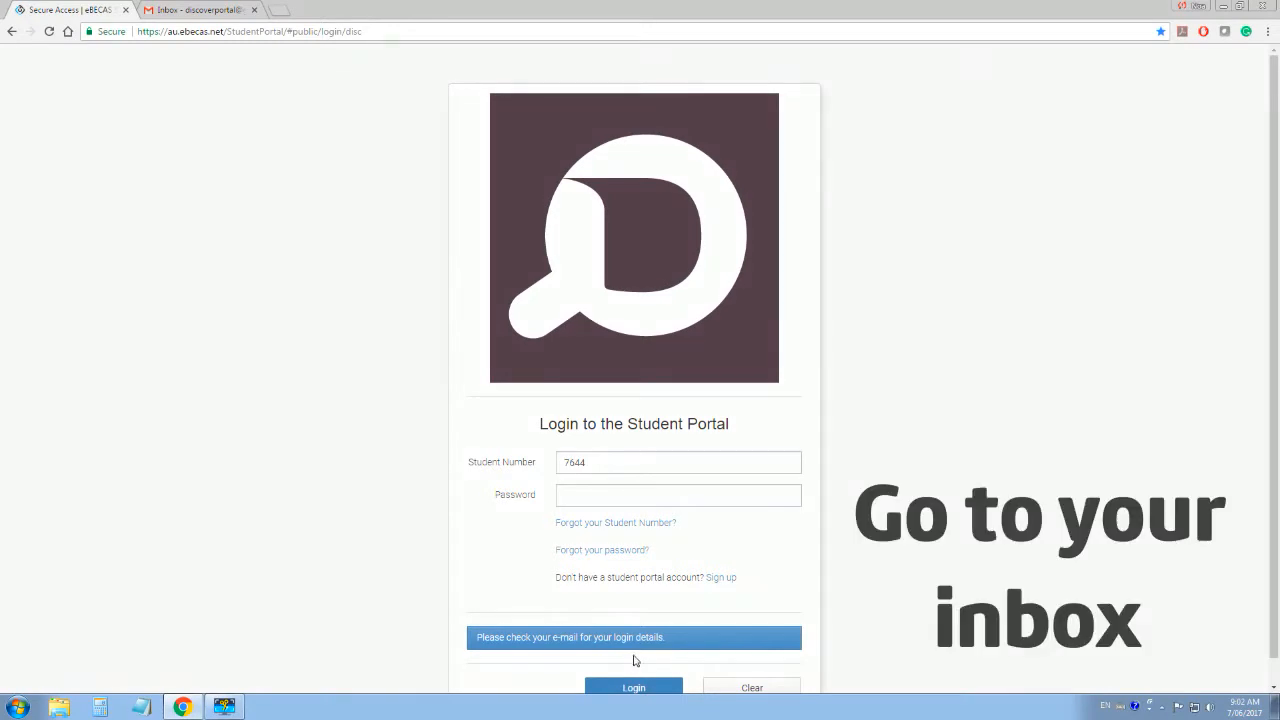
mouse_move(680, 650)
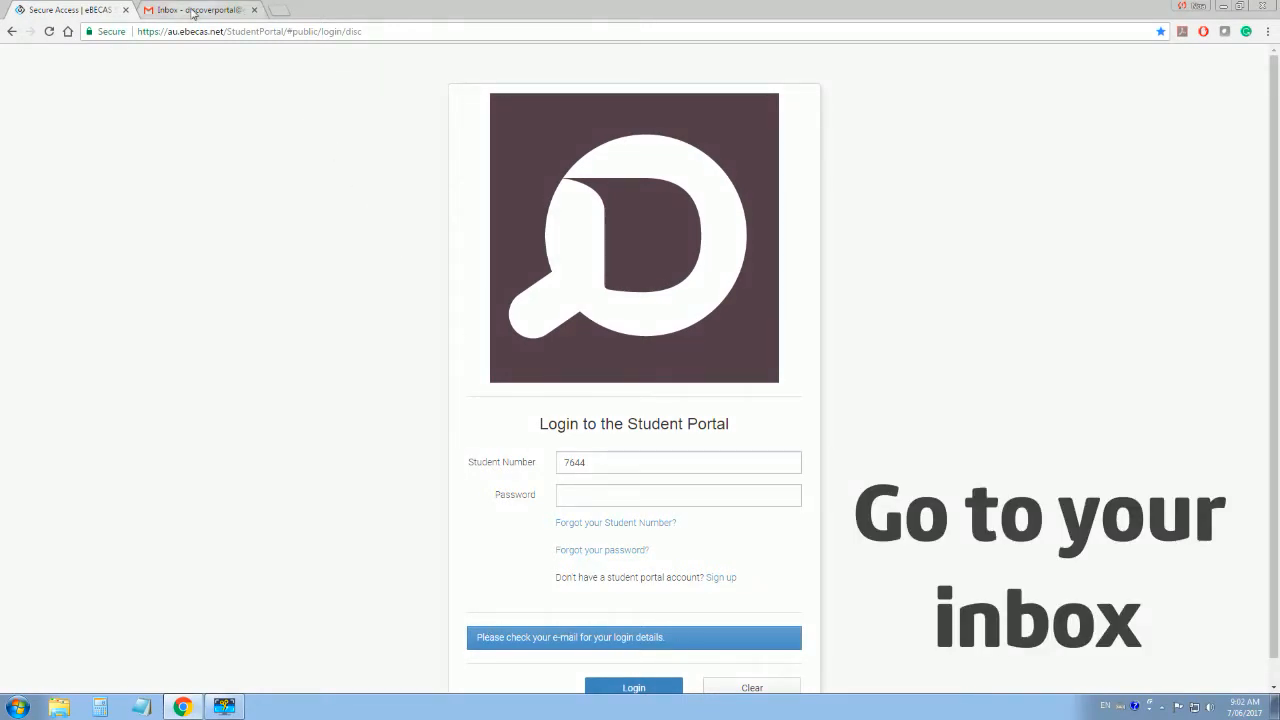
- Copy the generated username and password from the Student Portal welcome email in Gmail
left_click(200, 8)
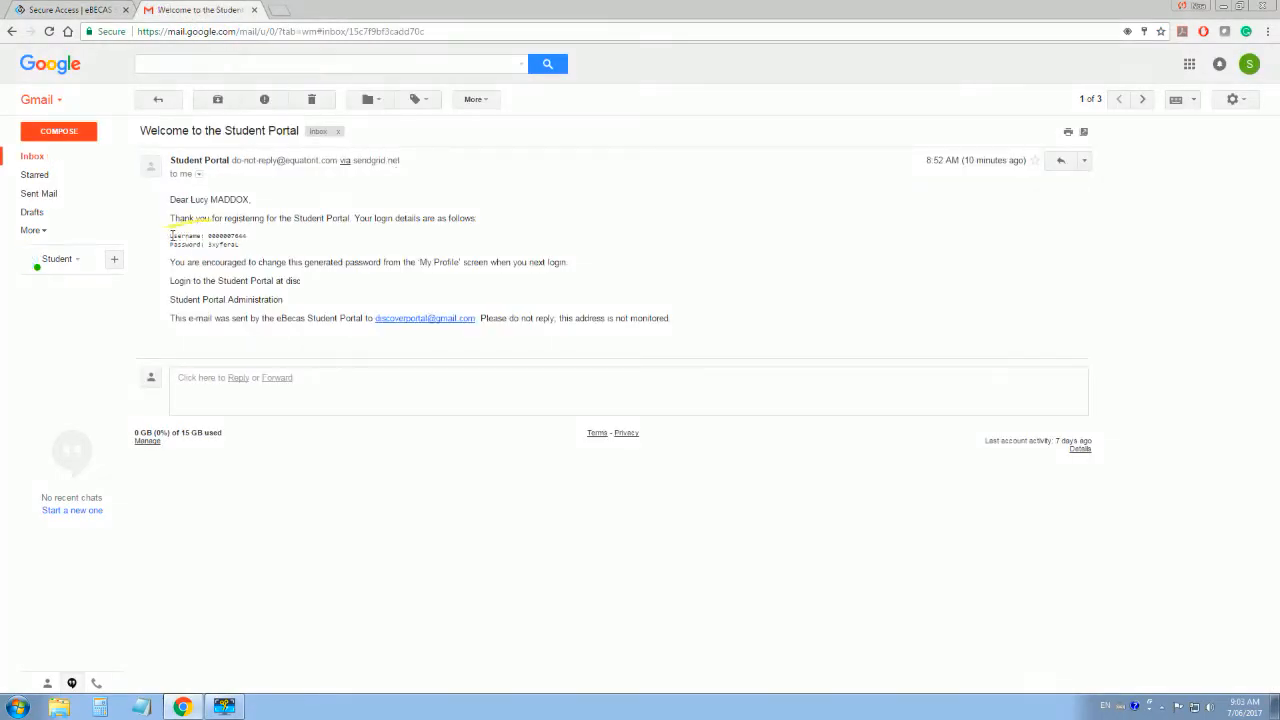
left_click_drag(170, 234, 238, 246)
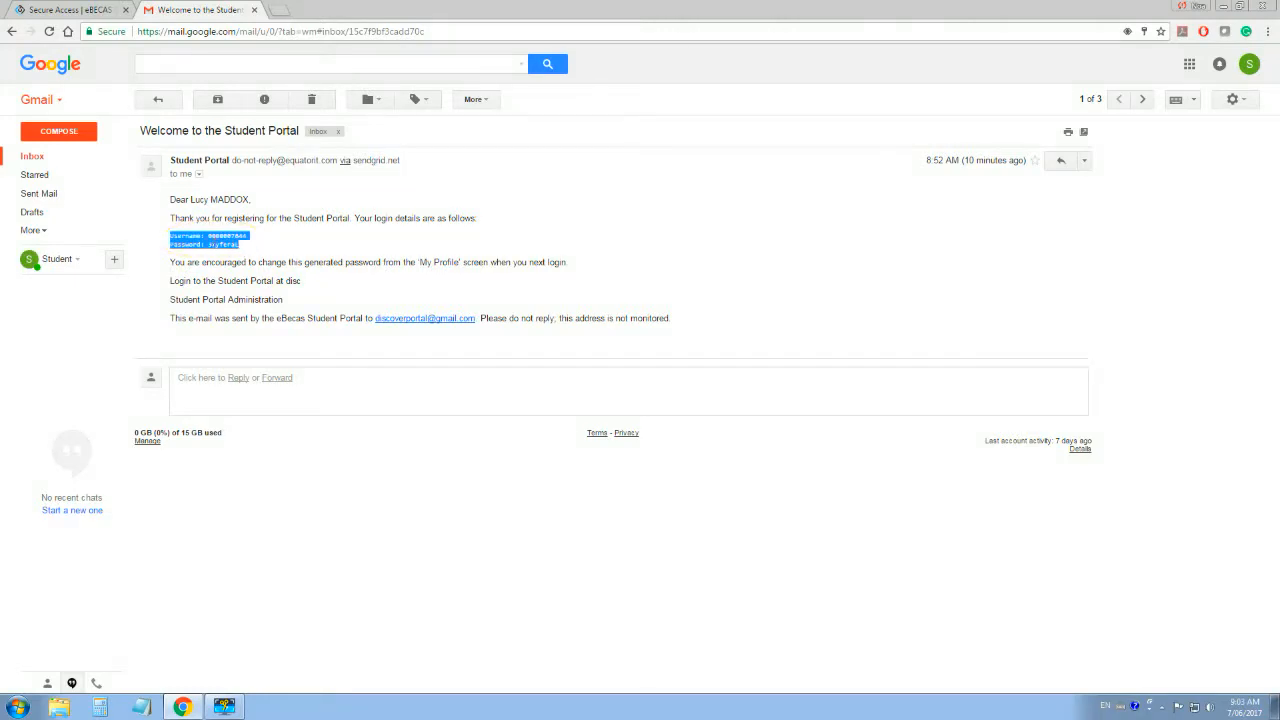
right_click(216, 244)
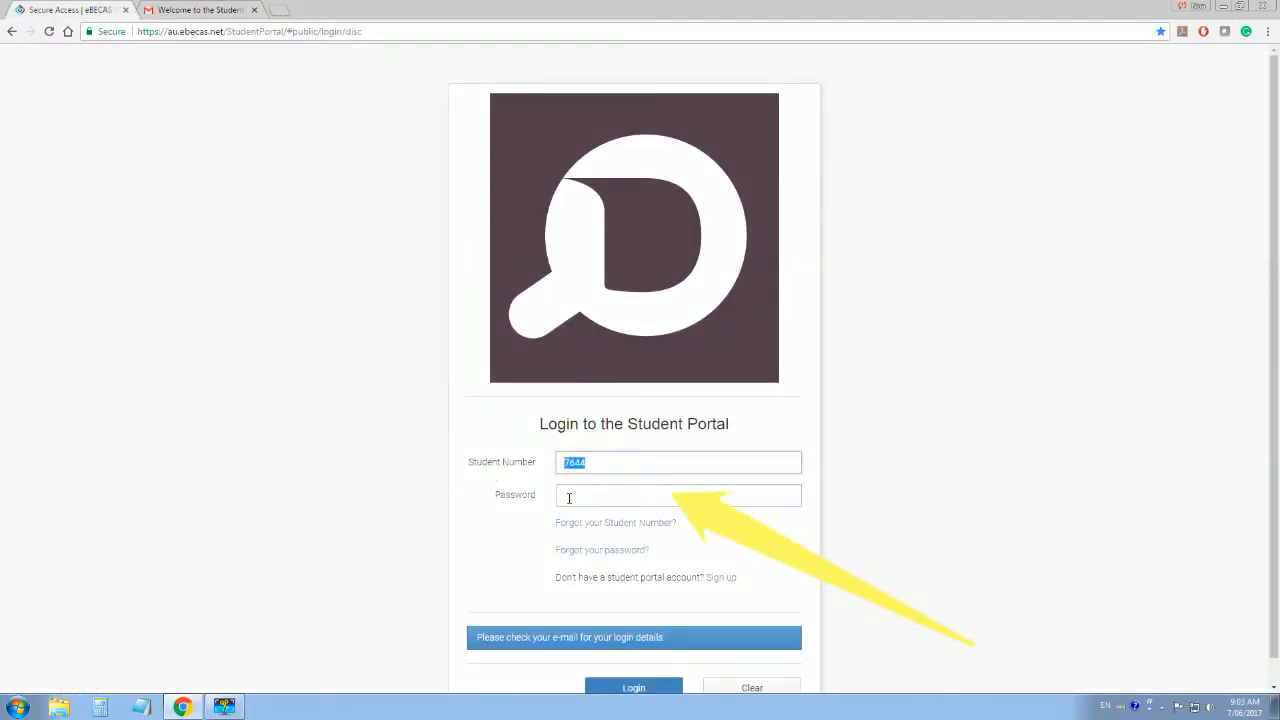
- Log in with the emailed password to reach the student dashboard with recent final grades
type("password")
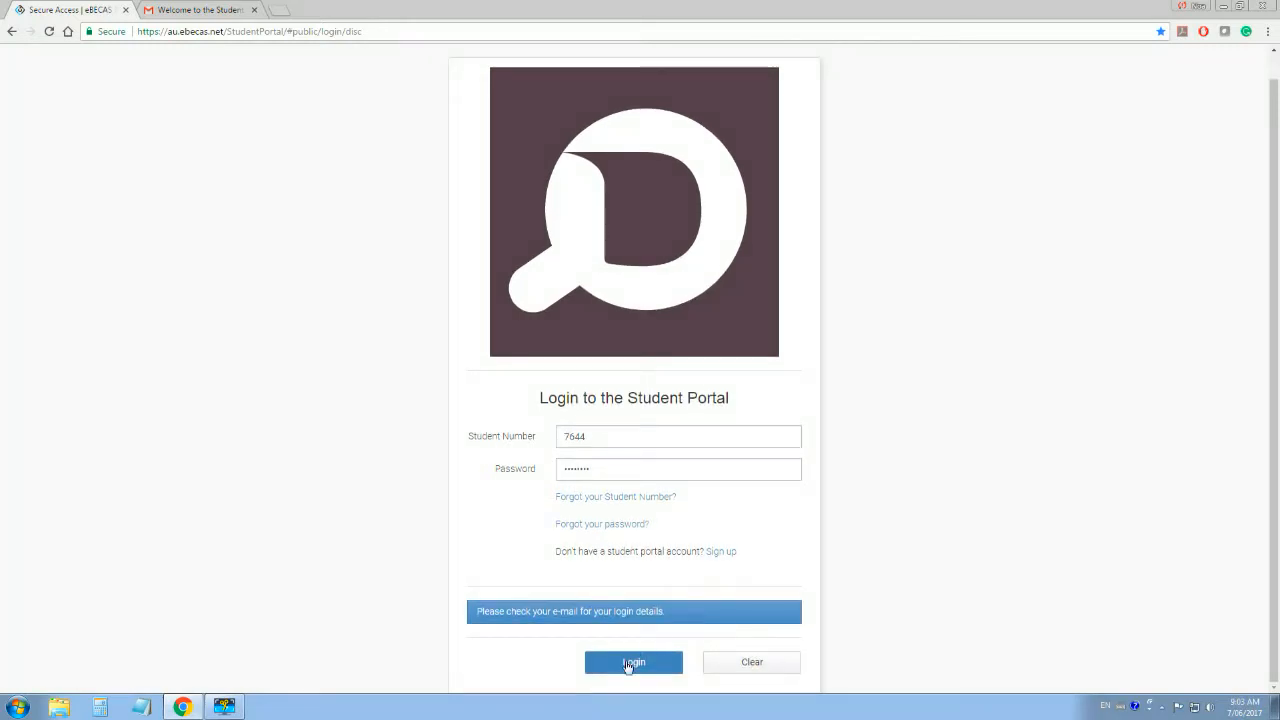
left_click(632, 662)
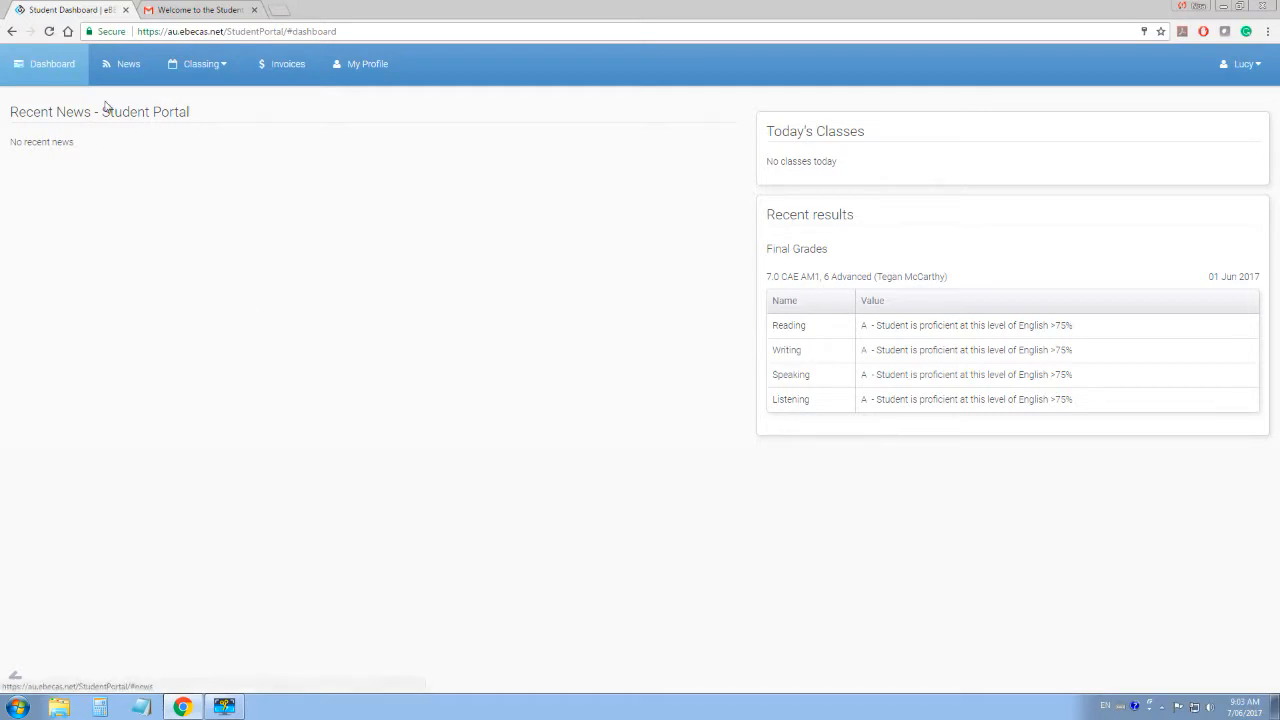
mouse_move(832, 388)
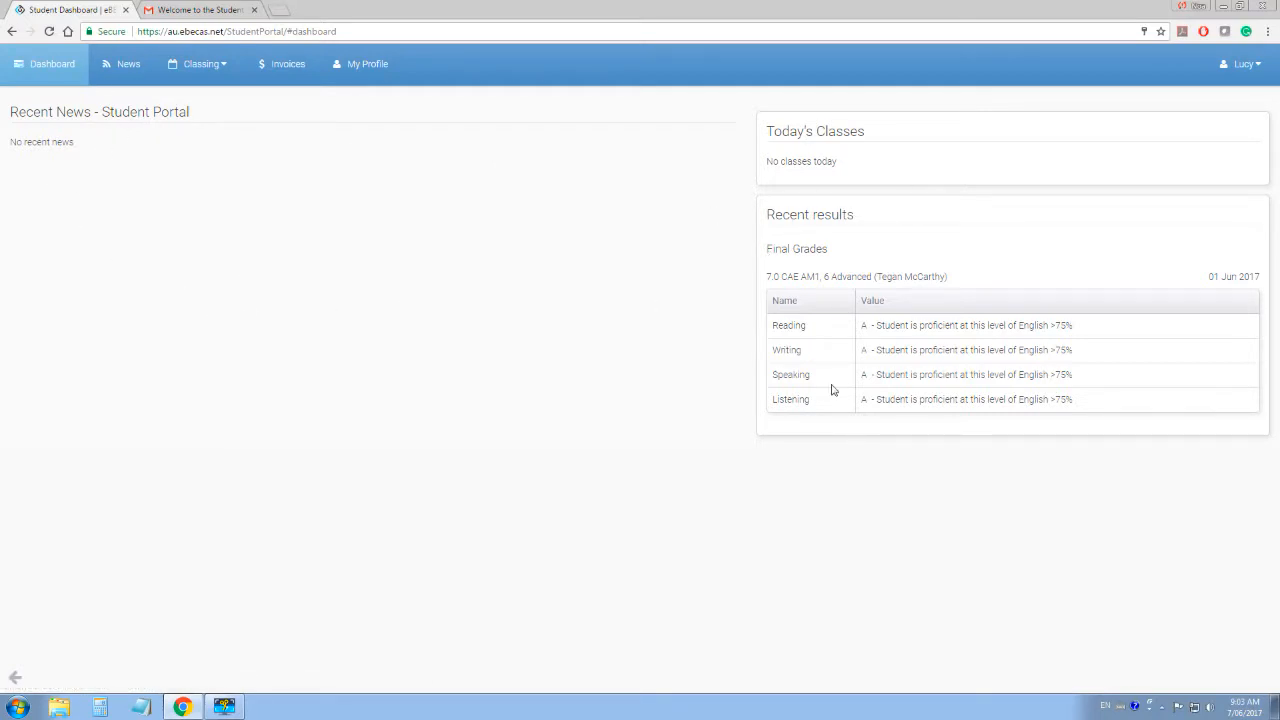
mouse_move(304, 146)
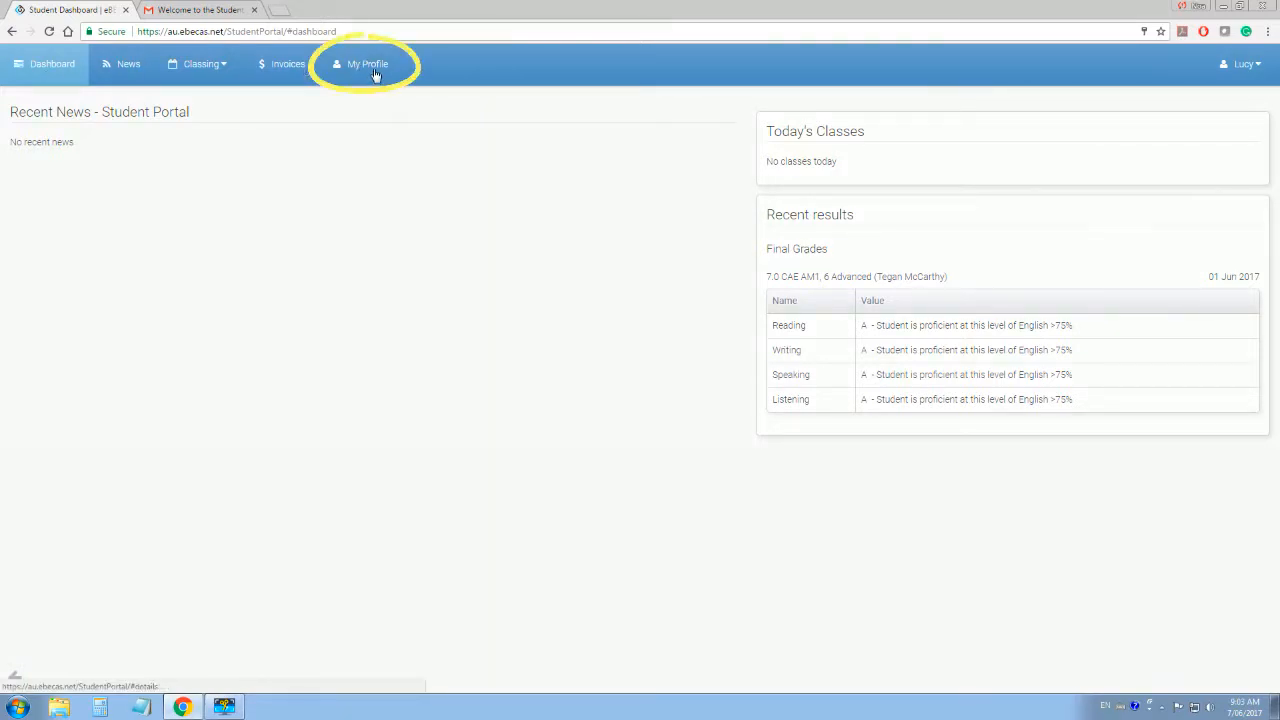
- Go to My Profile and expand the My Password section with its empty fields
left_click(368, 64)
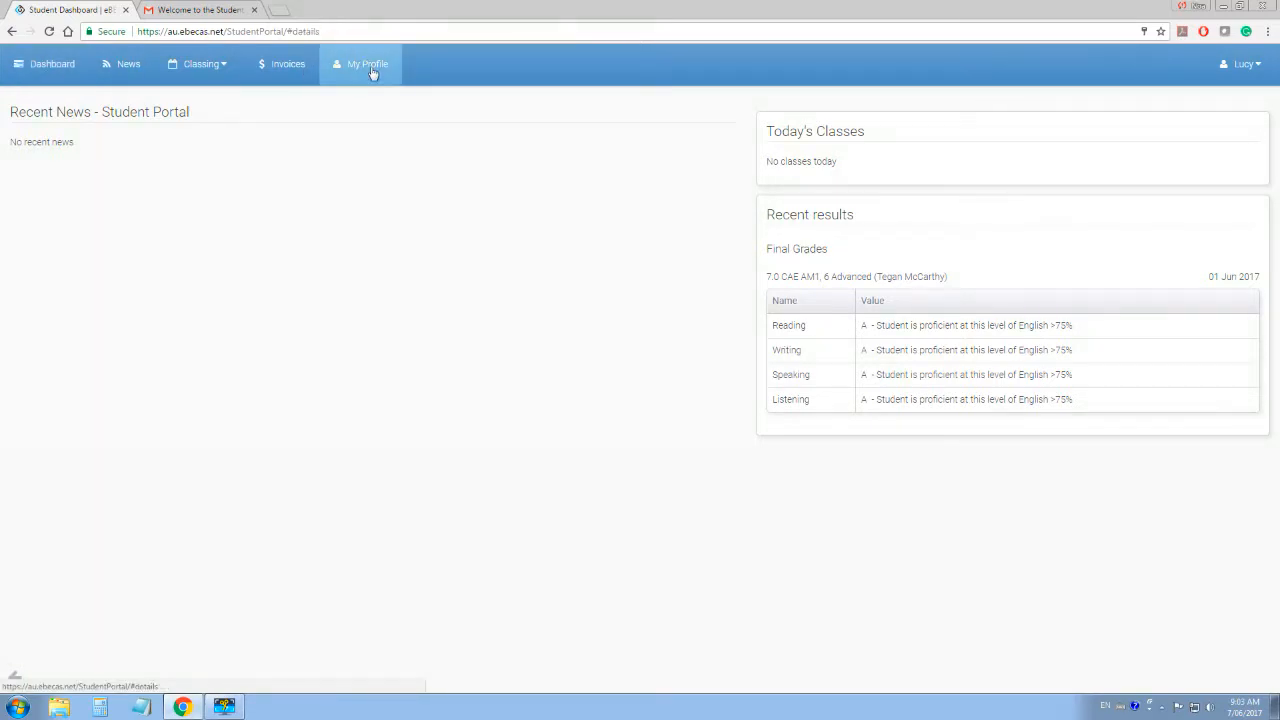
left_click(368, 64)
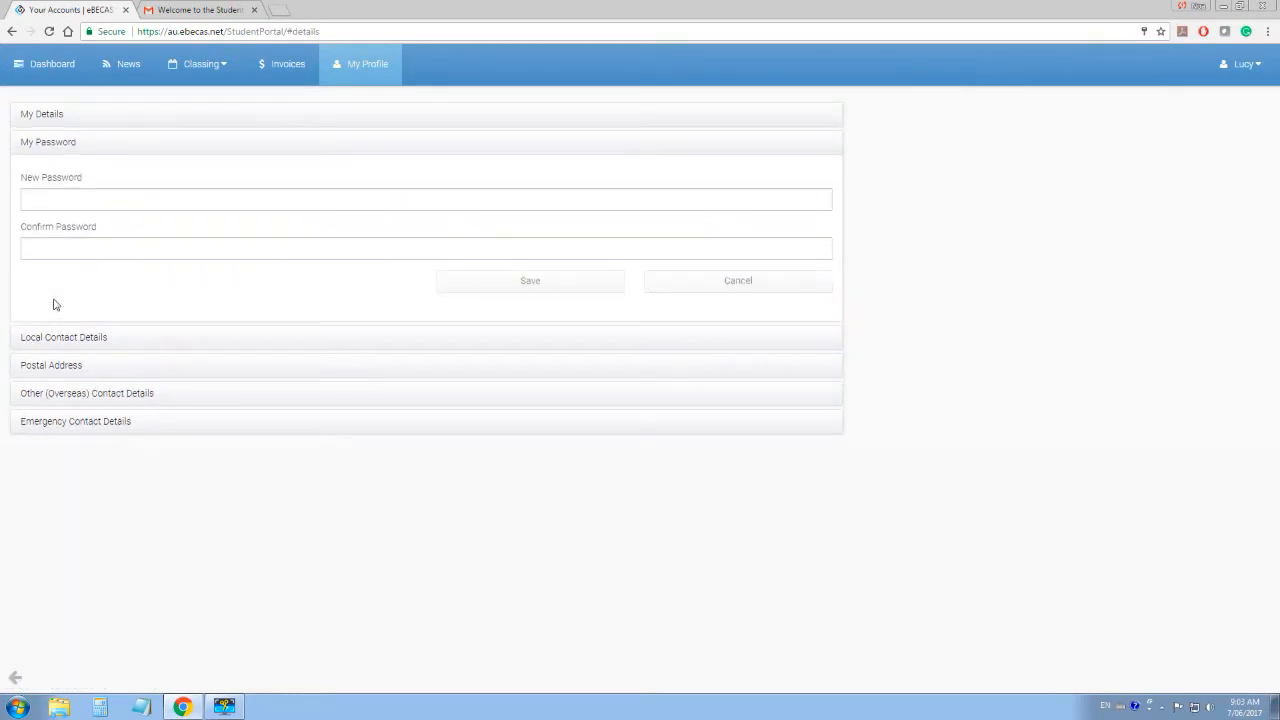
- Enter the new password in New Password and Confirm Password and save the updated details
left_click(424, 200)
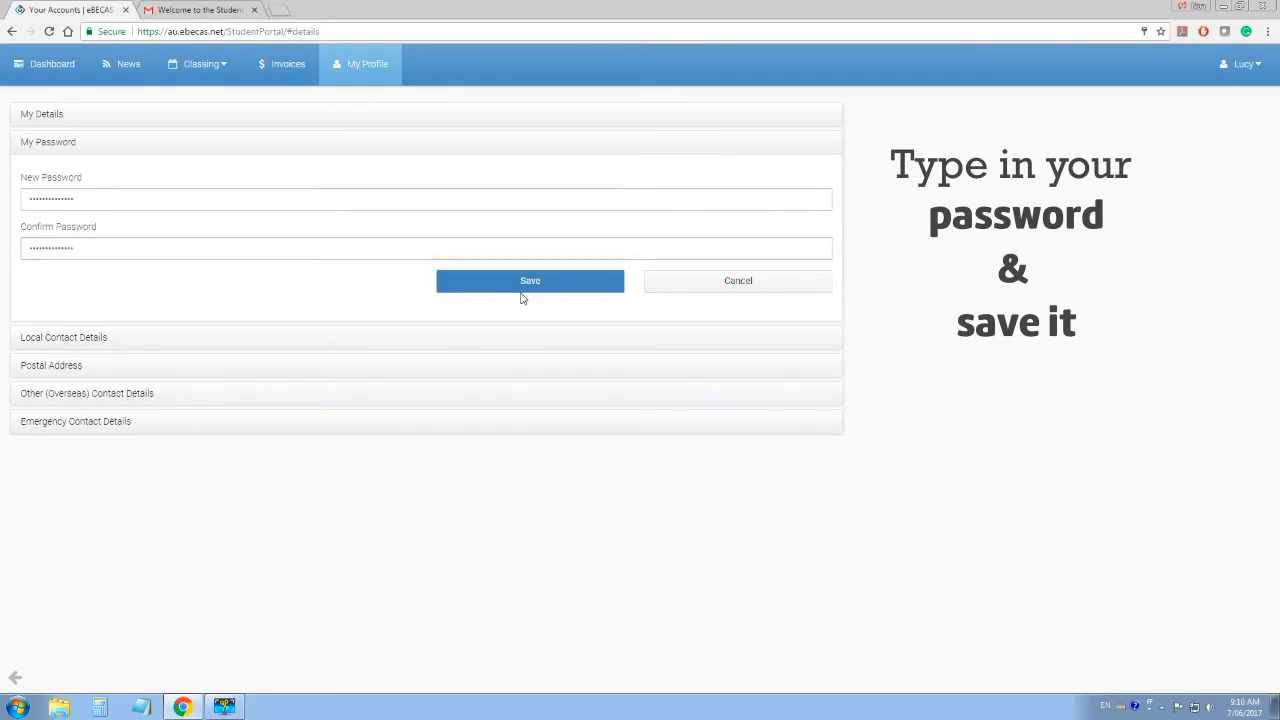
left_click(530, 280)
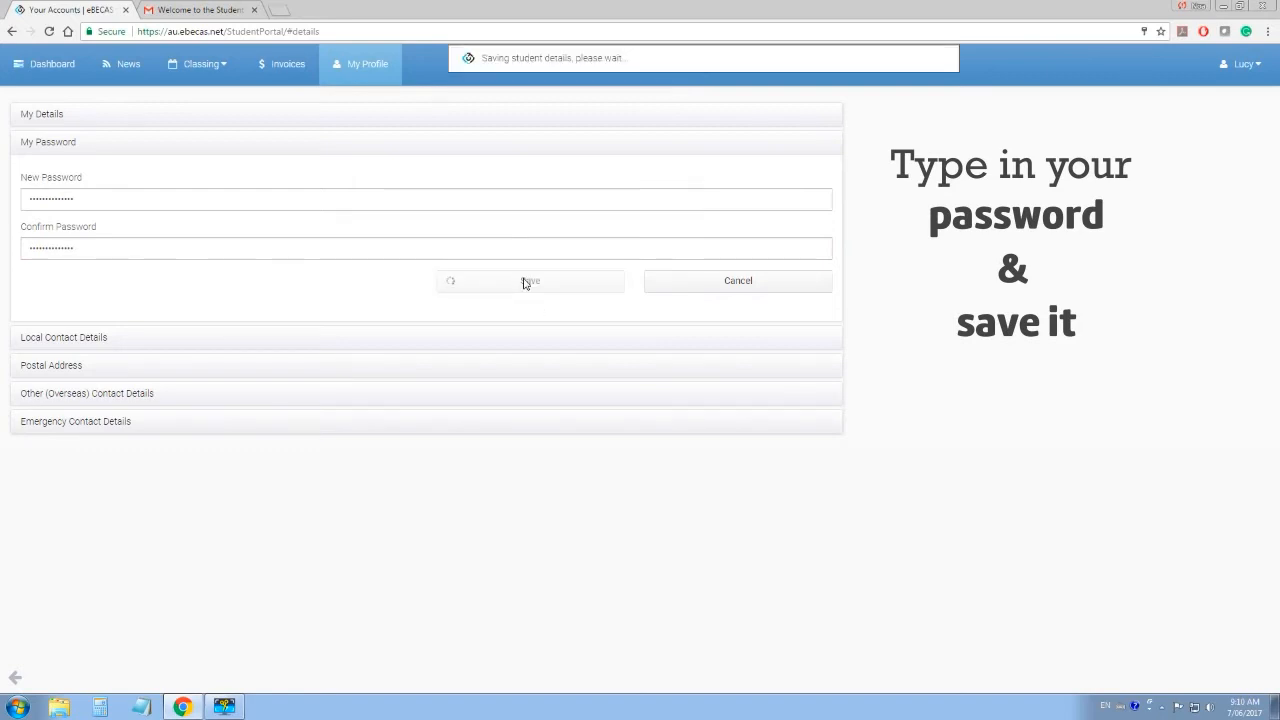
left_click(528, 280)
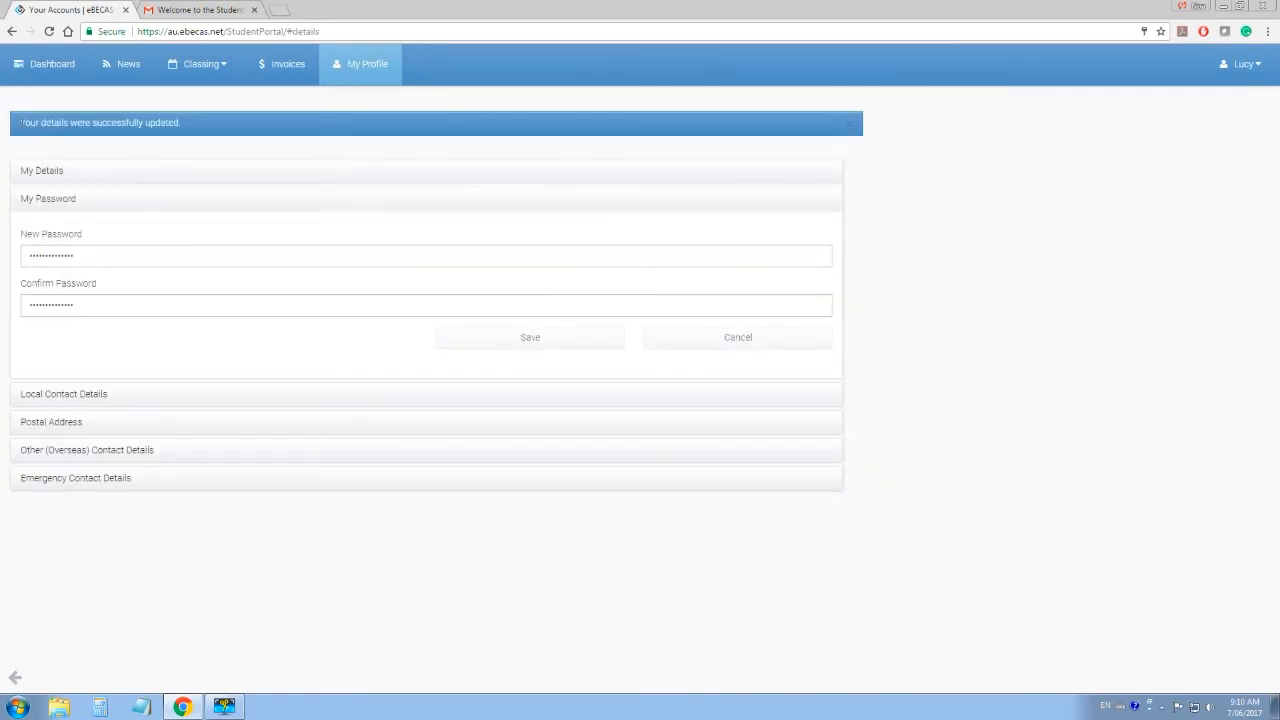